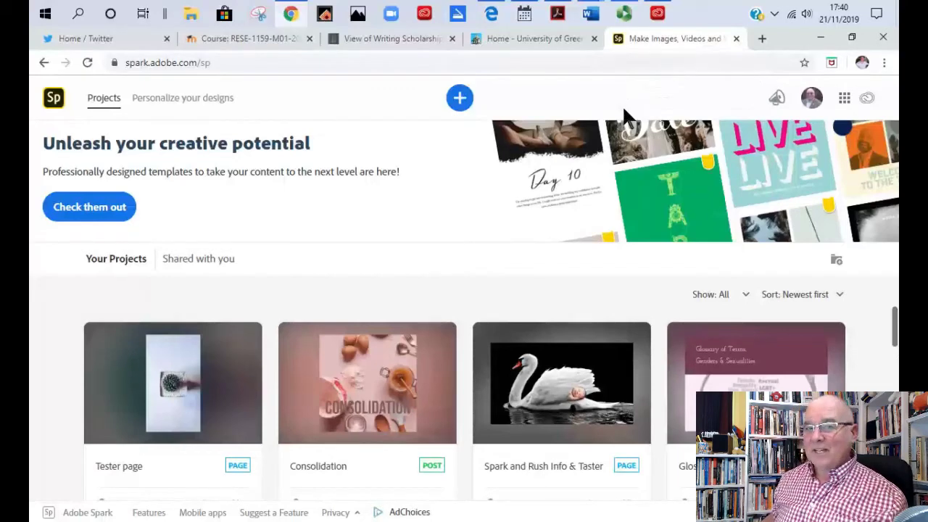
mouse_move(729, 250)
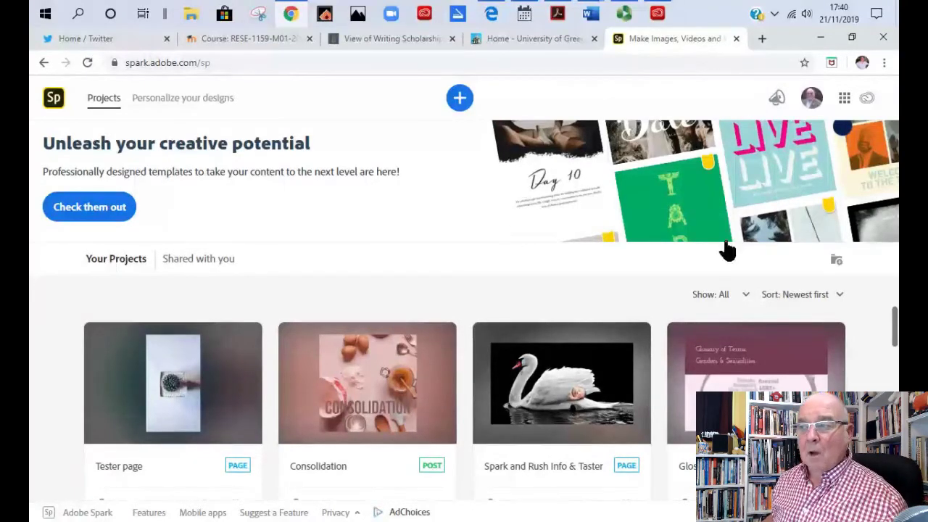
Filter the Projects page to show only Post projects and browse the list
click(715, 294)
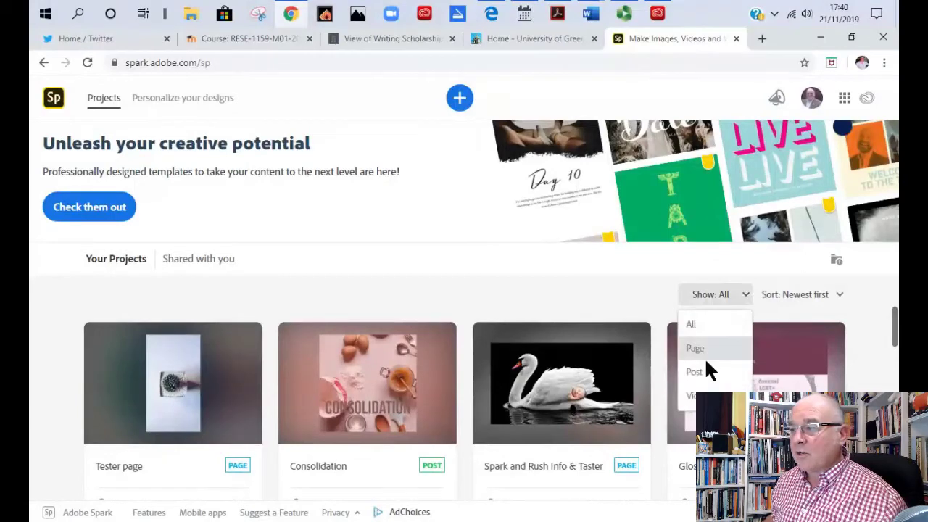
click(694, 371)
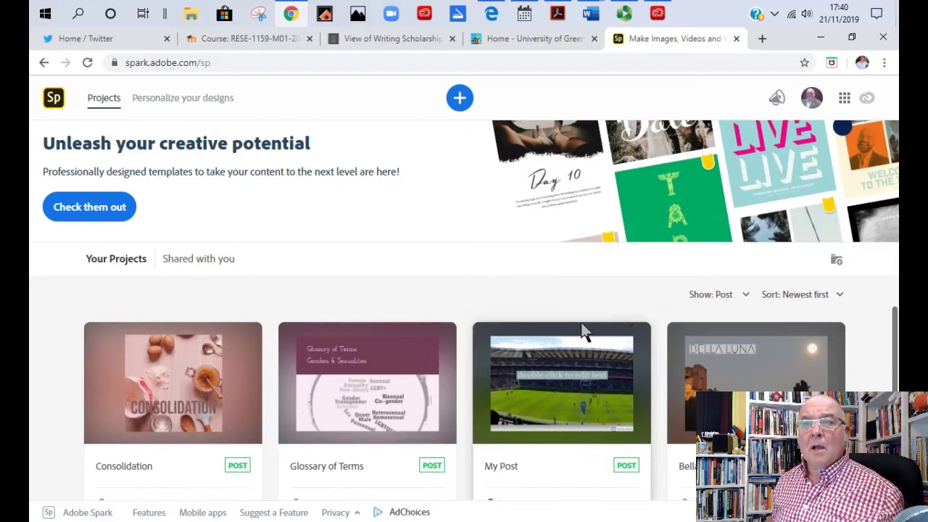
scroll(down, 3)
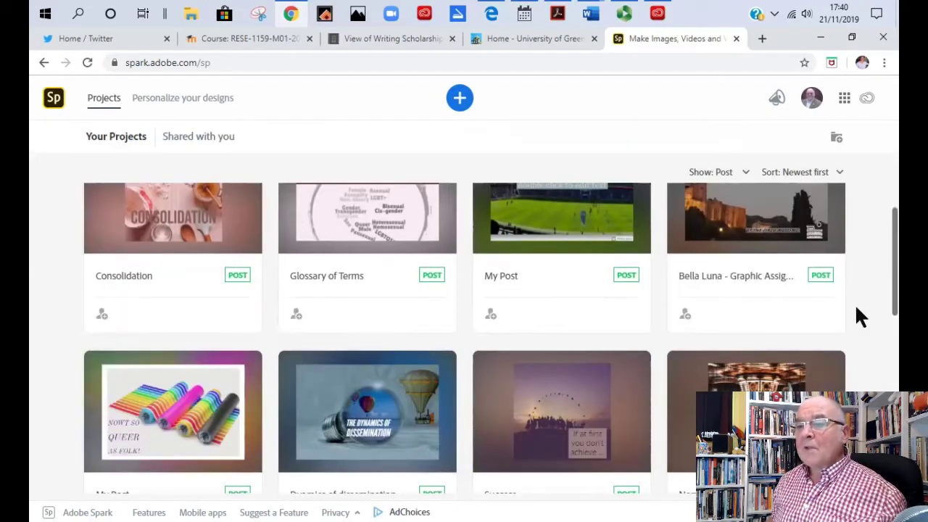
scroll(down, 3)
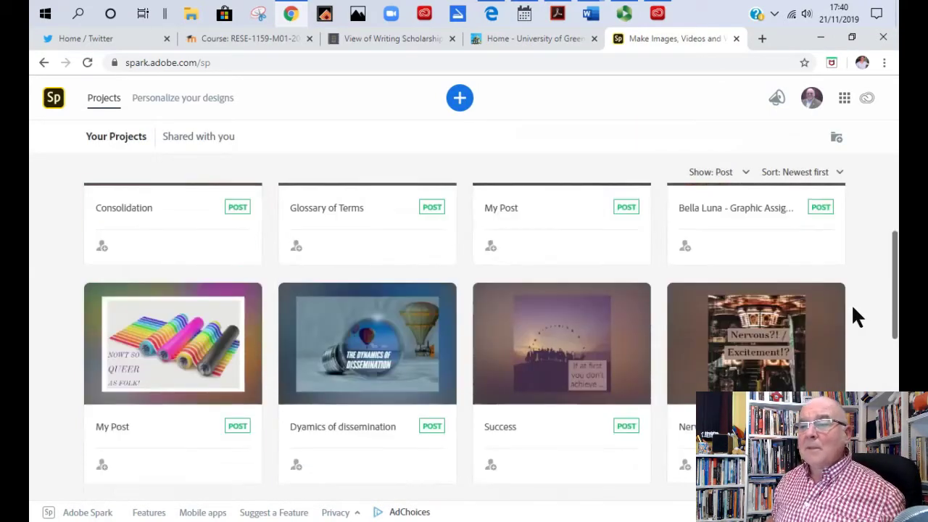
scroll(down, 3)
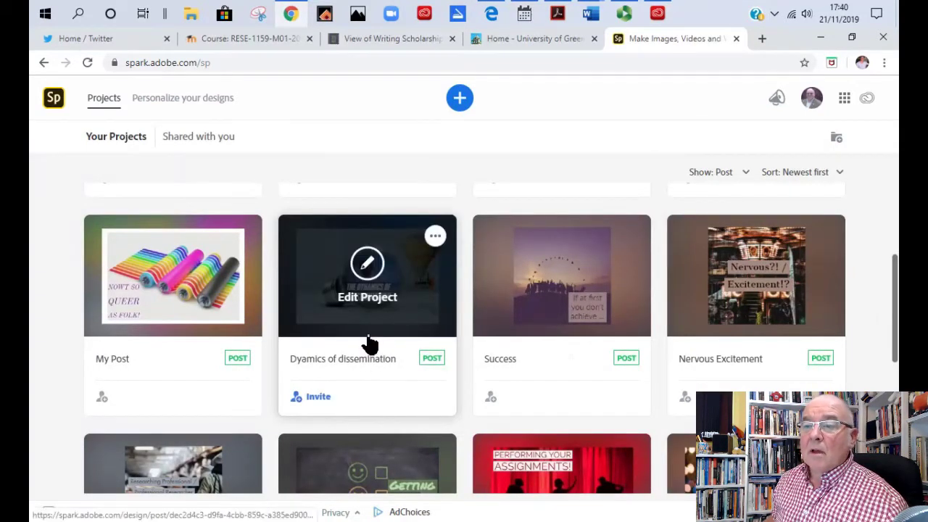
click(367, 276)
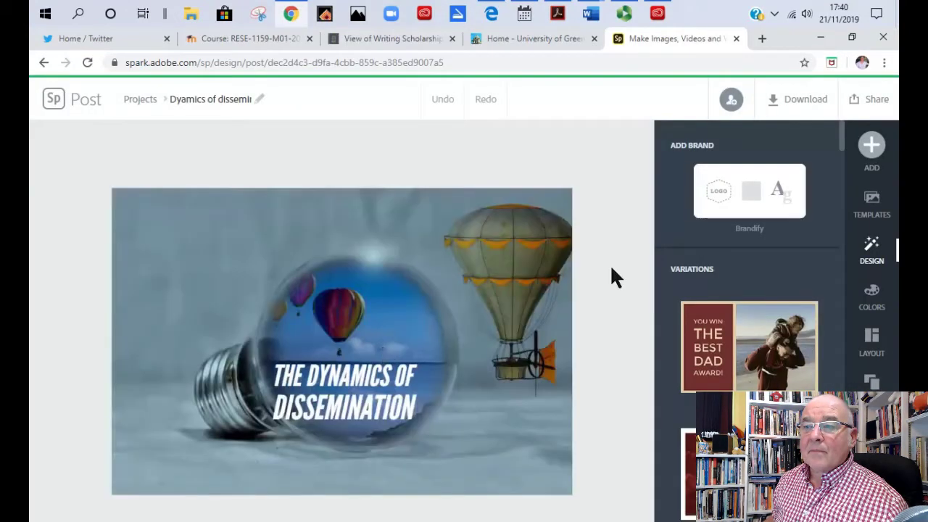
mouse_move(468, 381)
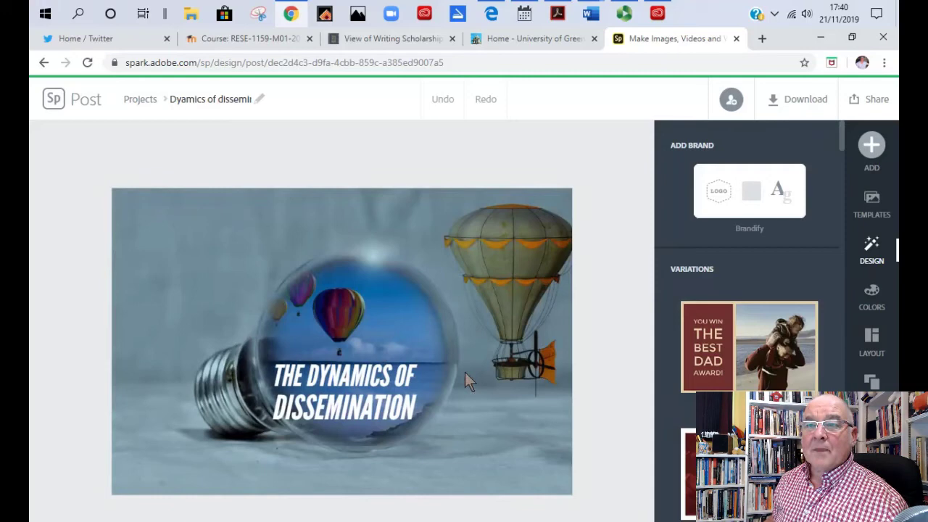
mouse_move(540, 319)
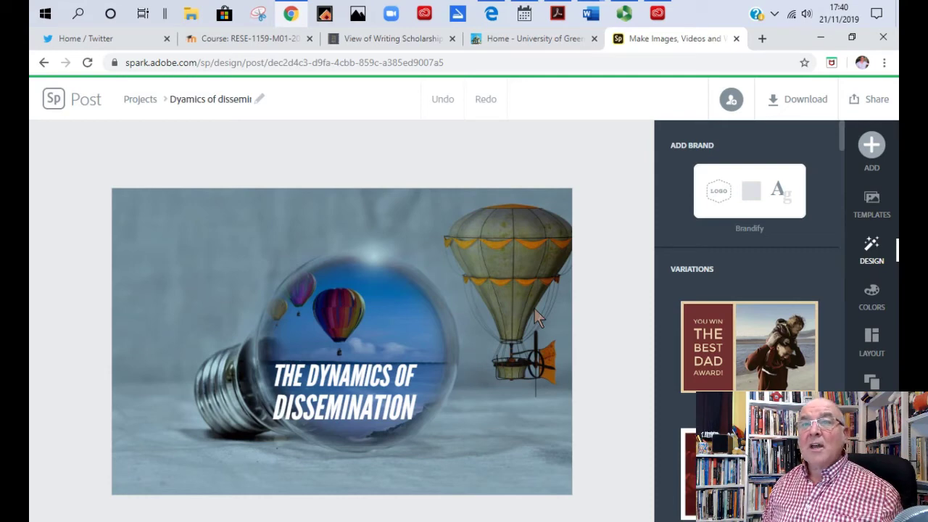
mouse_move(76, 123)
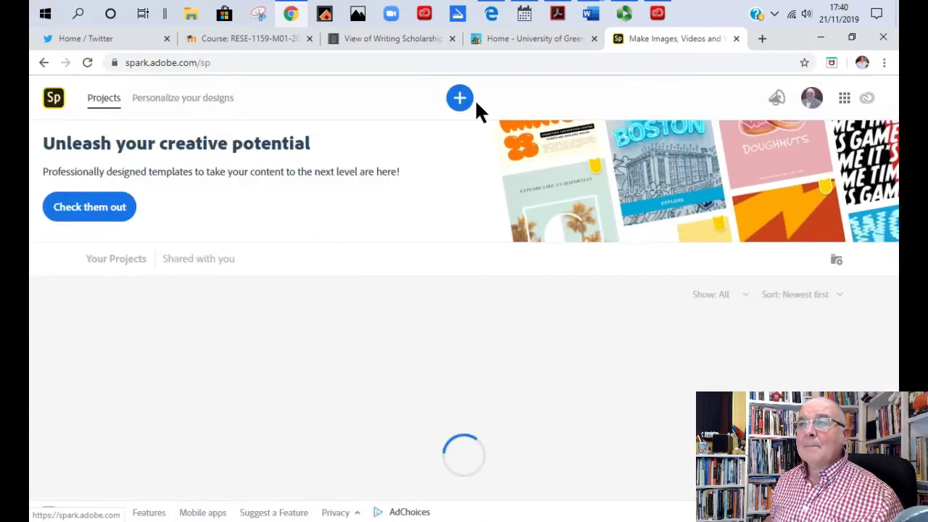
Start a new project from scratch as a blank Graphic
click(459, 98)
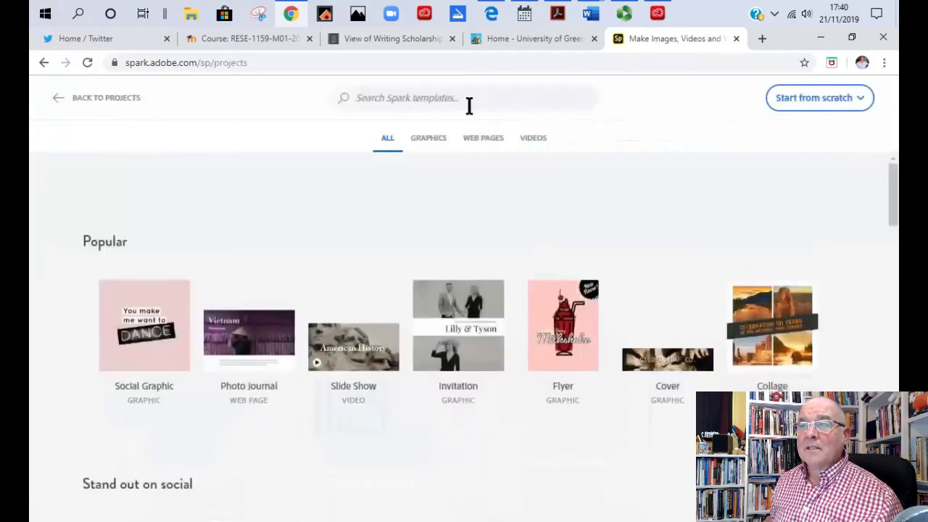
click(813, 97)
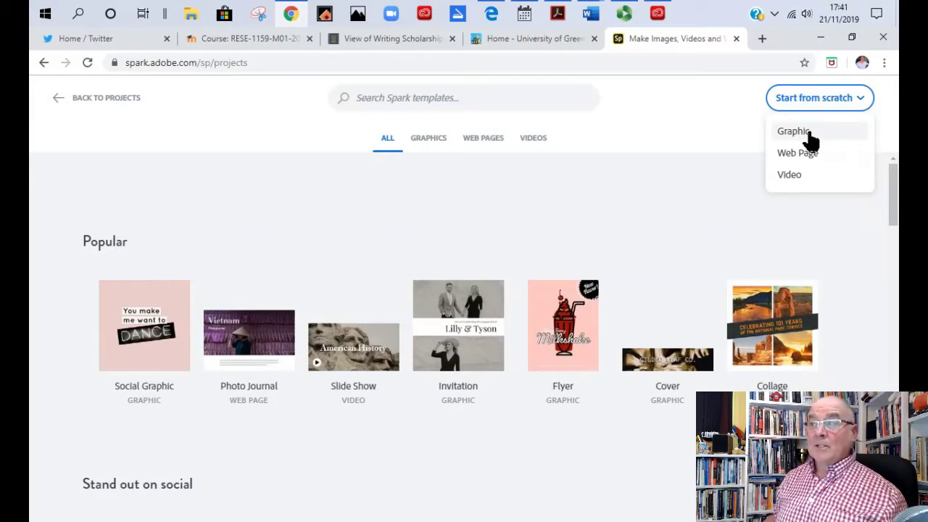
click(794, 132)
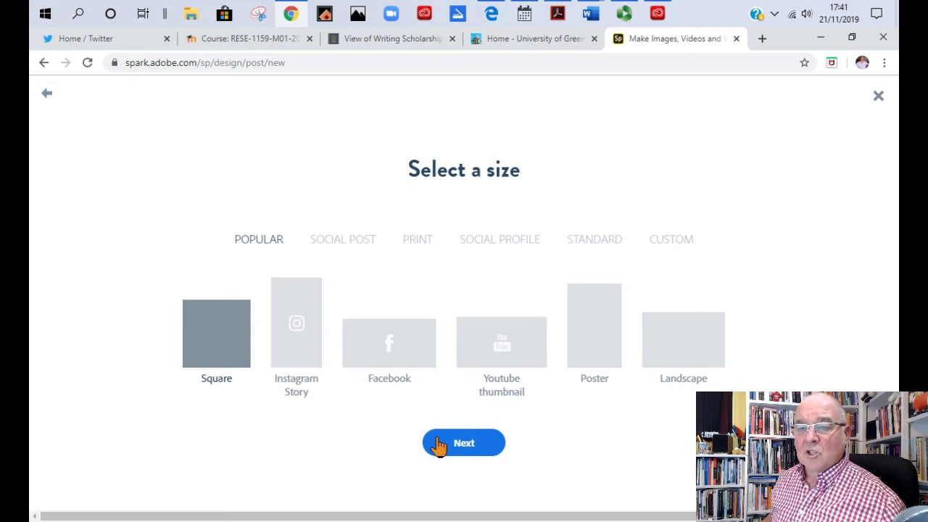
Confirm the Square size and choose the peeled orange from a 'health' free-photo search
click(463, 443)
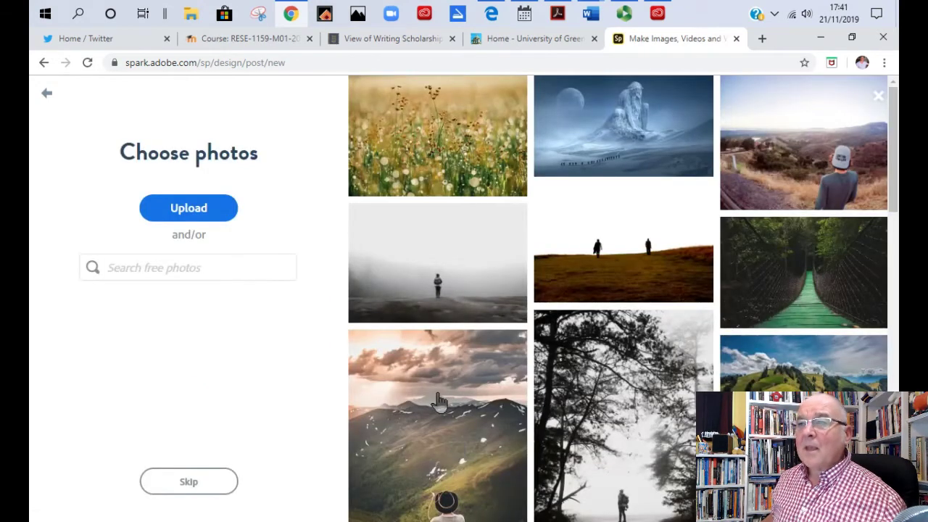
click(188, 267)
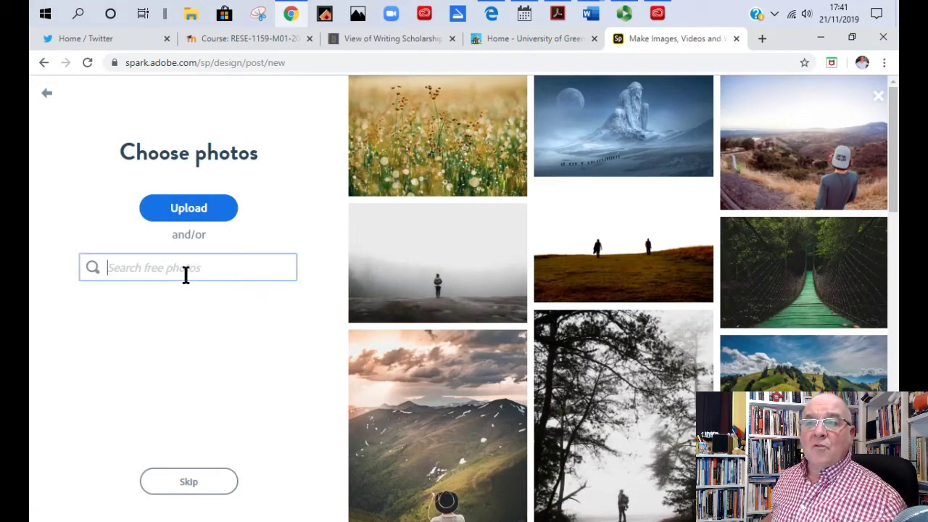
text(health)
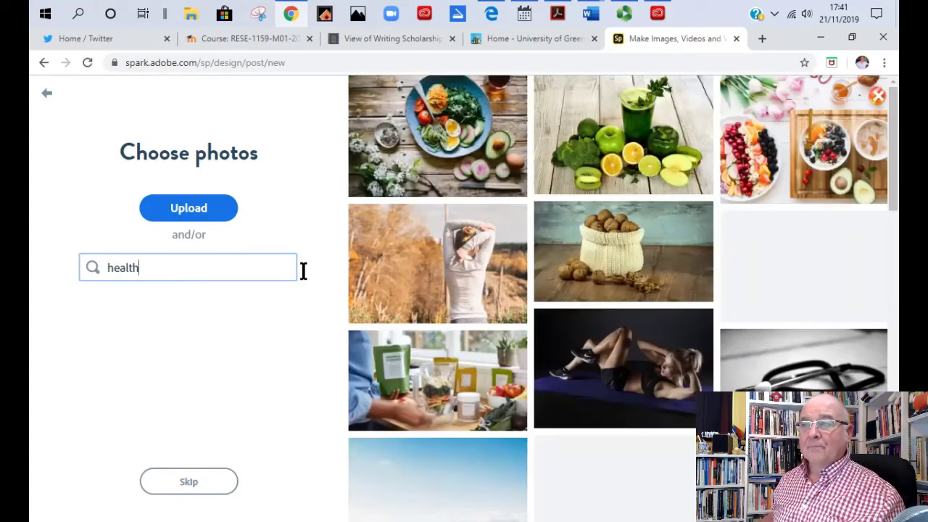
scroll(down, 3)
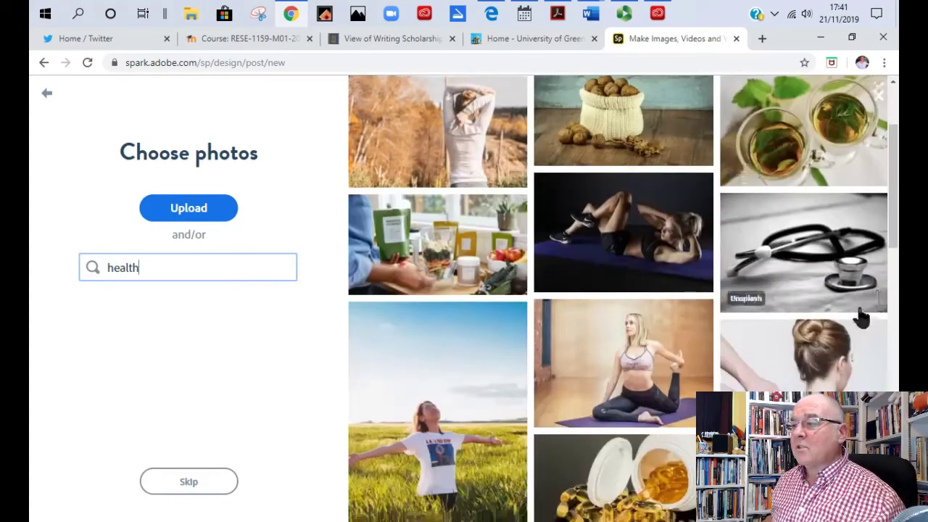
scroll(down, 3)
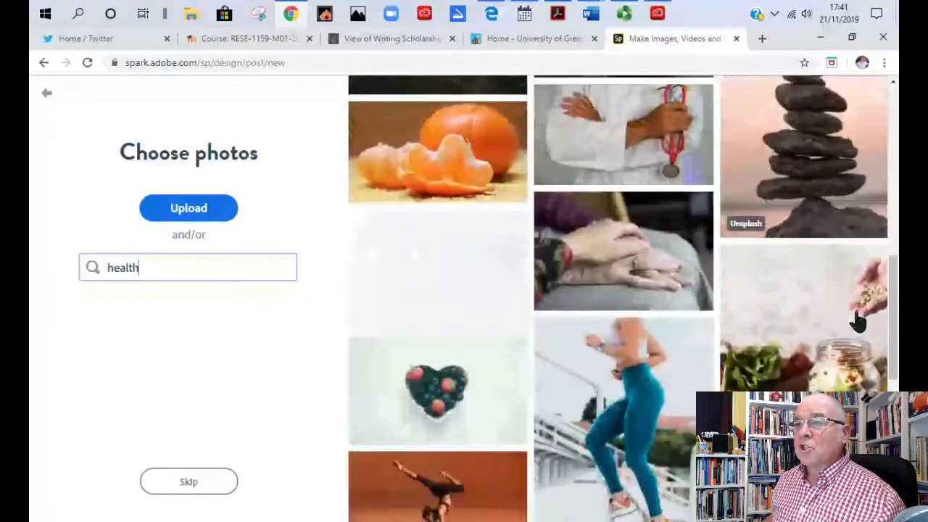
click(437, 152)
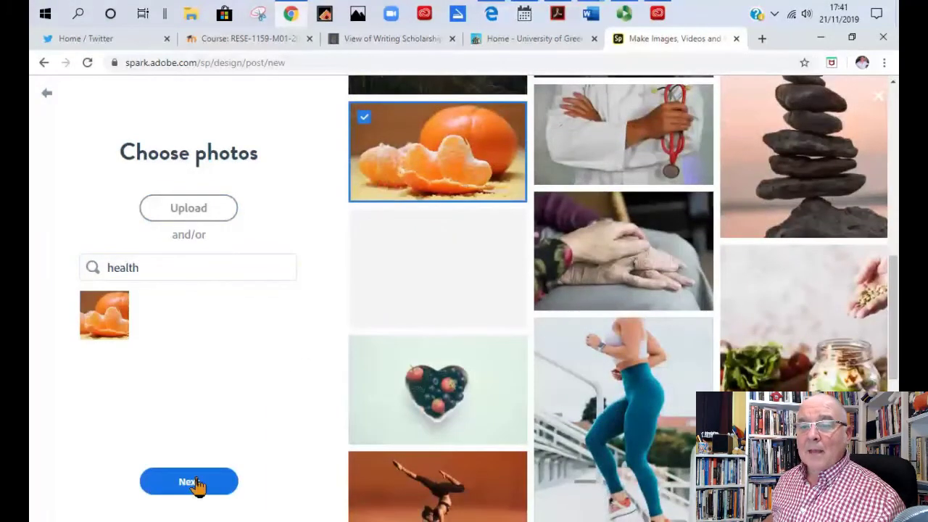
click(188, 481)
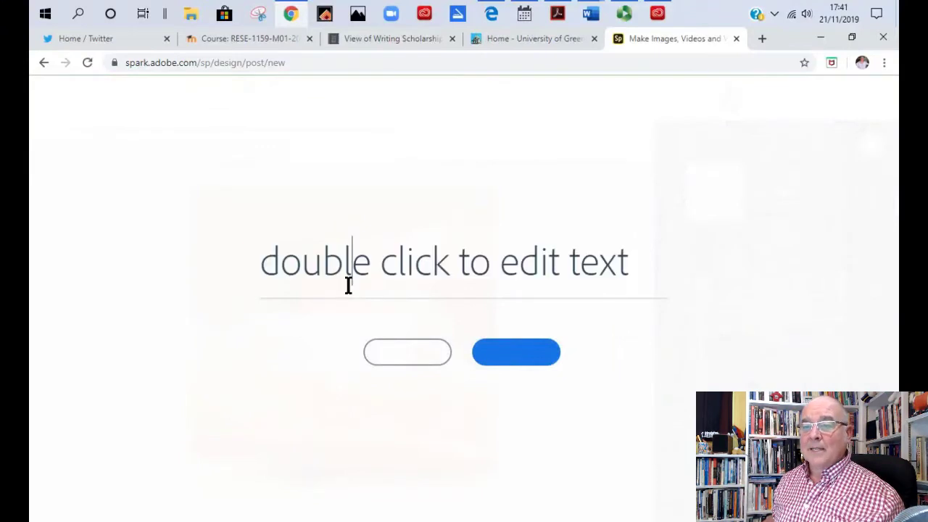
Replace the placeholder with 'An orange a day, helps you work rest and play!' and confirm it
double_click(345, 261)
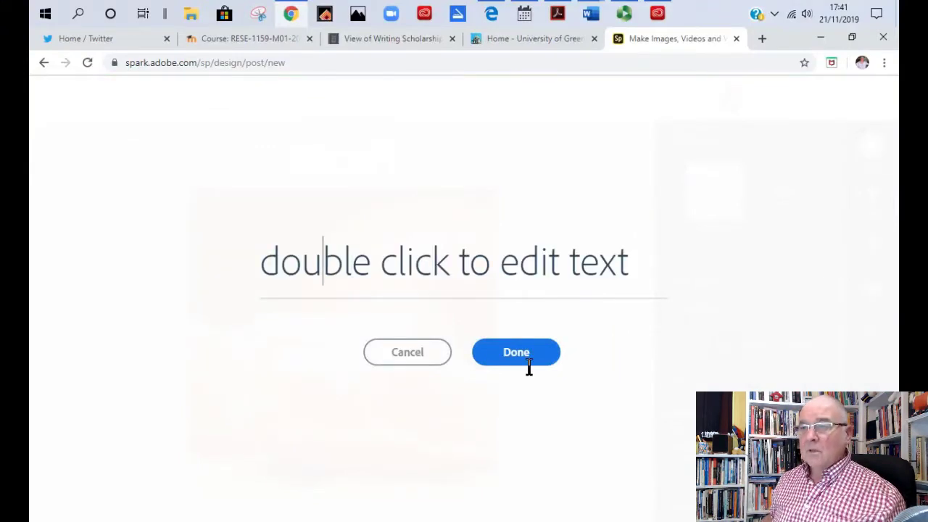
double_click(472, 261)
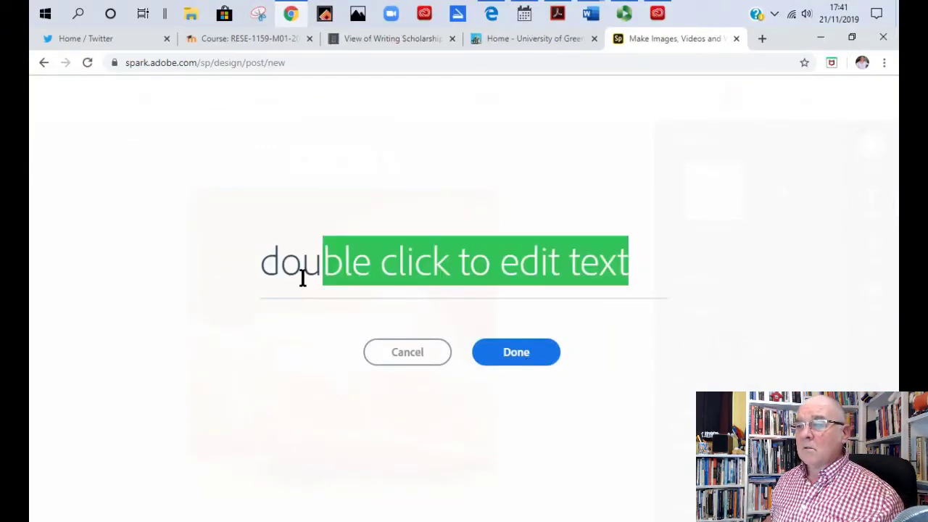
text(An o)
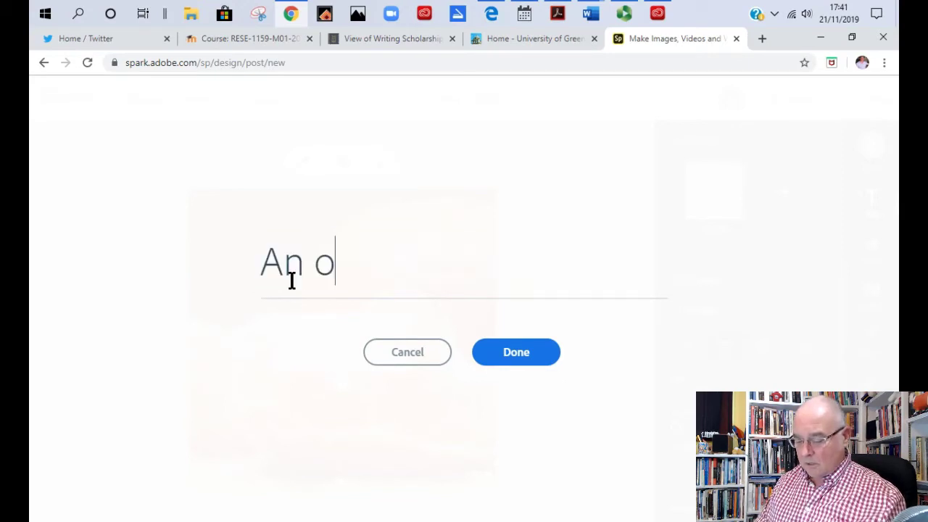
text(range a day, he)
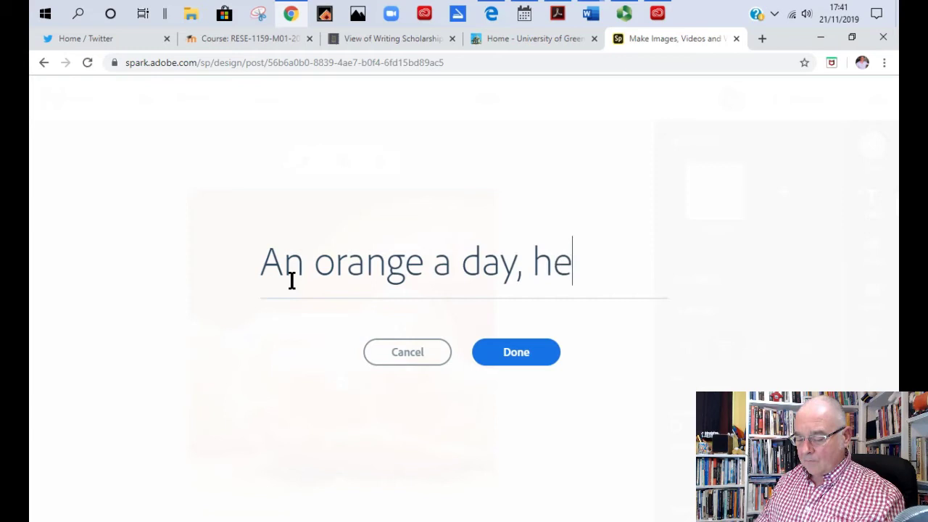
text(lps you work)
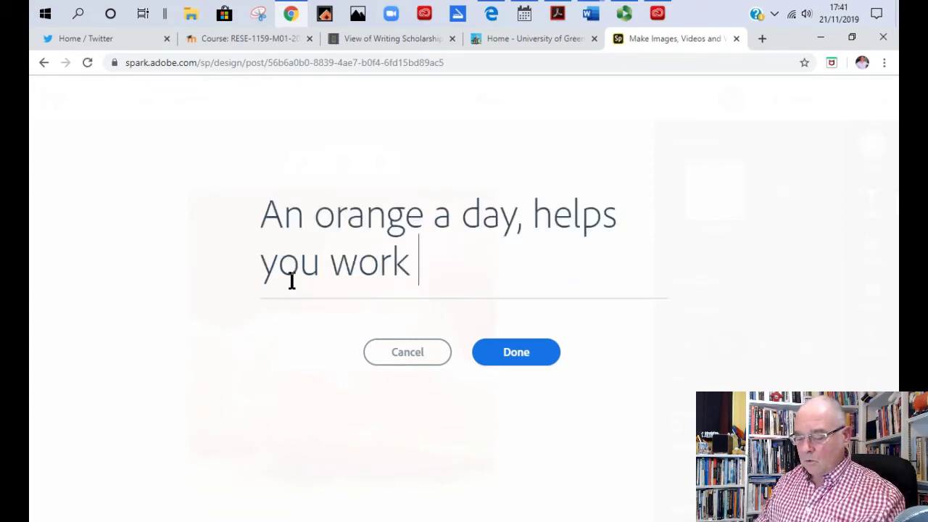
text(rest and play)
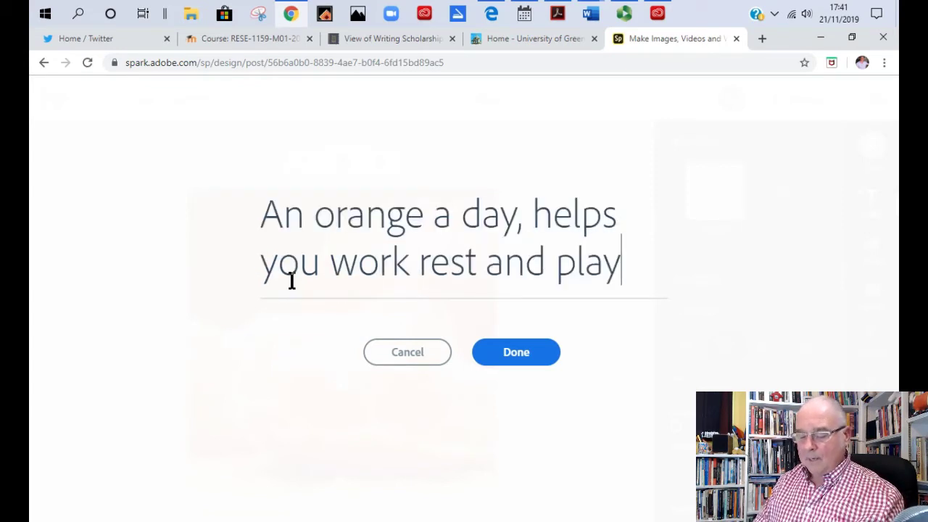
click(515, 351)
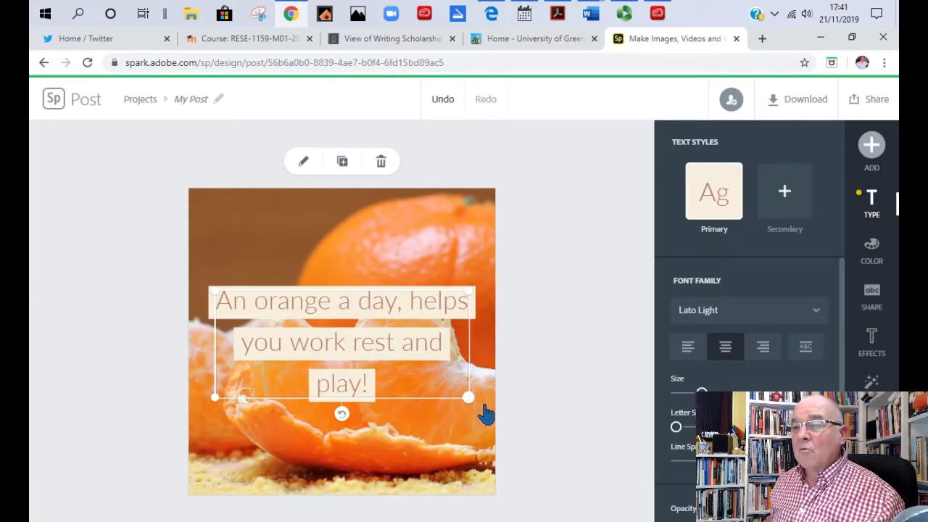
Drag the caption lower over the orange segments and browse the photo's filter and colour fill options
drag(467, 397, 394, 364)
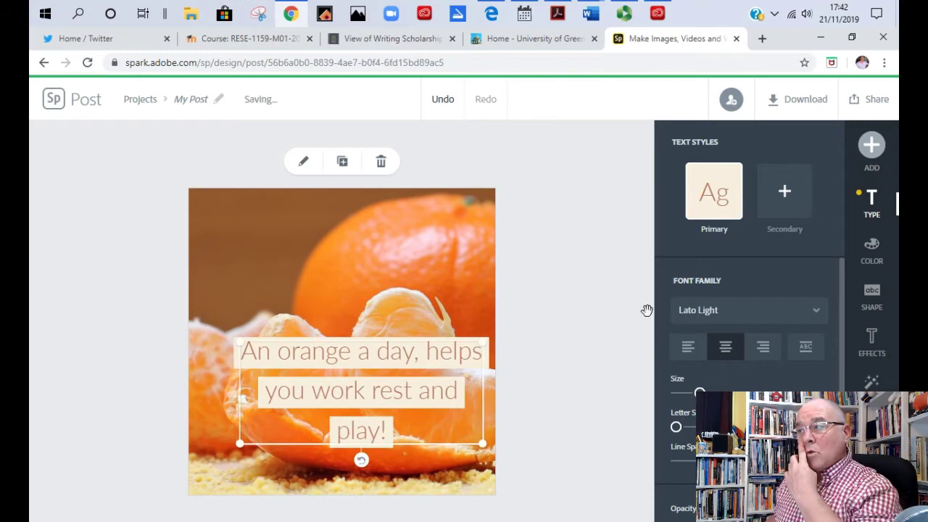
click(871, 248)
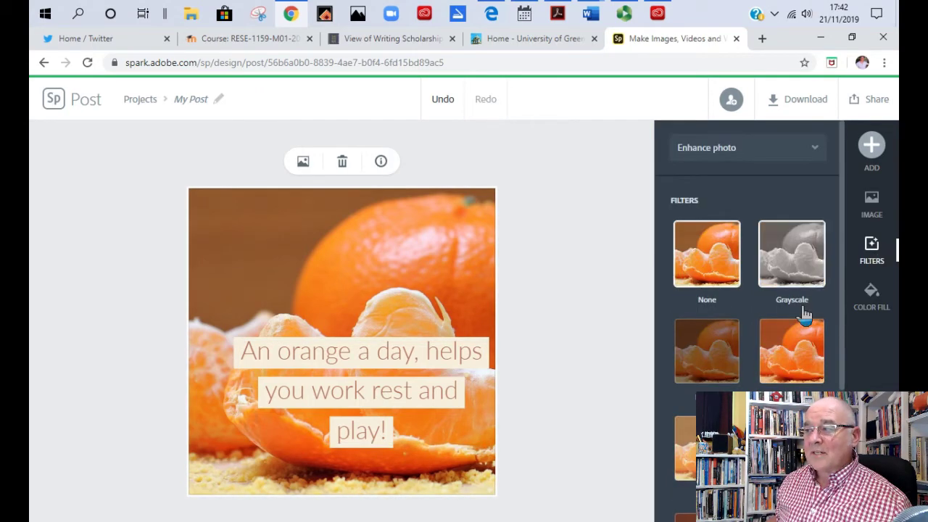
click(870, 297)
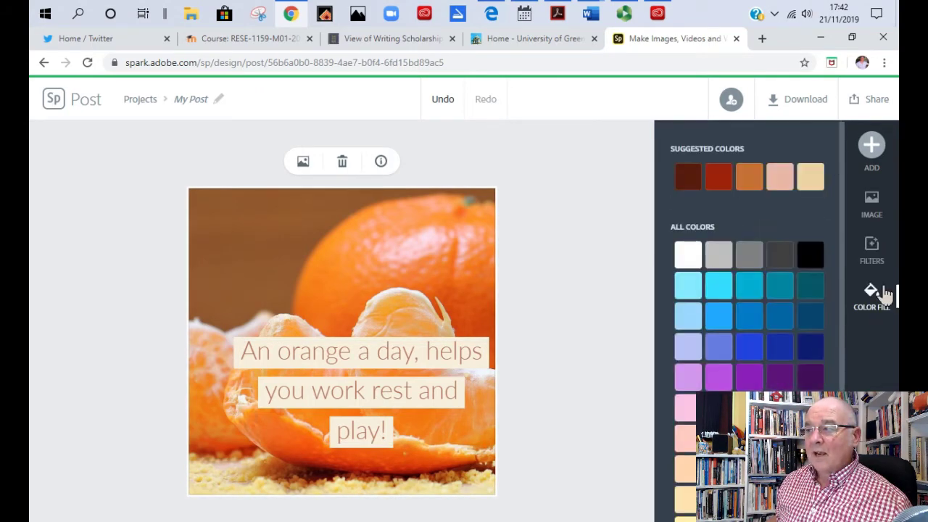
mouse_move(583, 305)
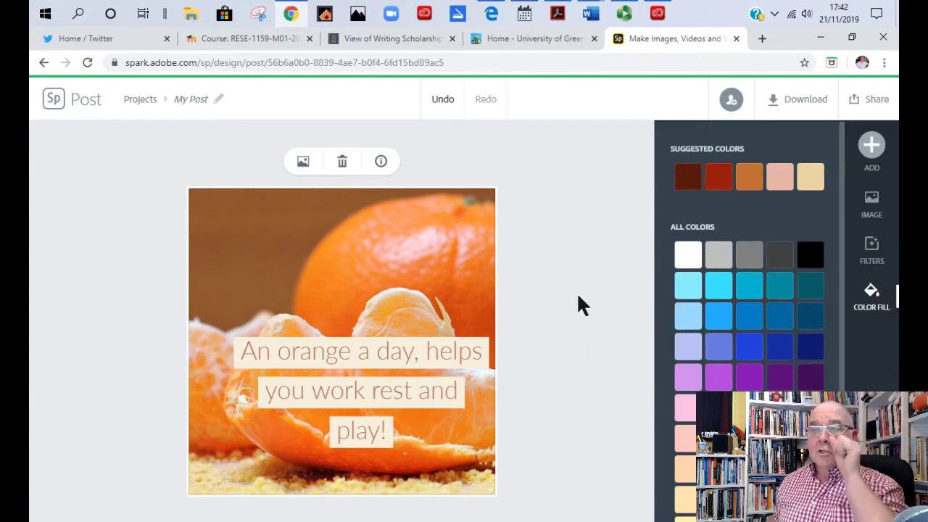
mouse_move(584, 243)
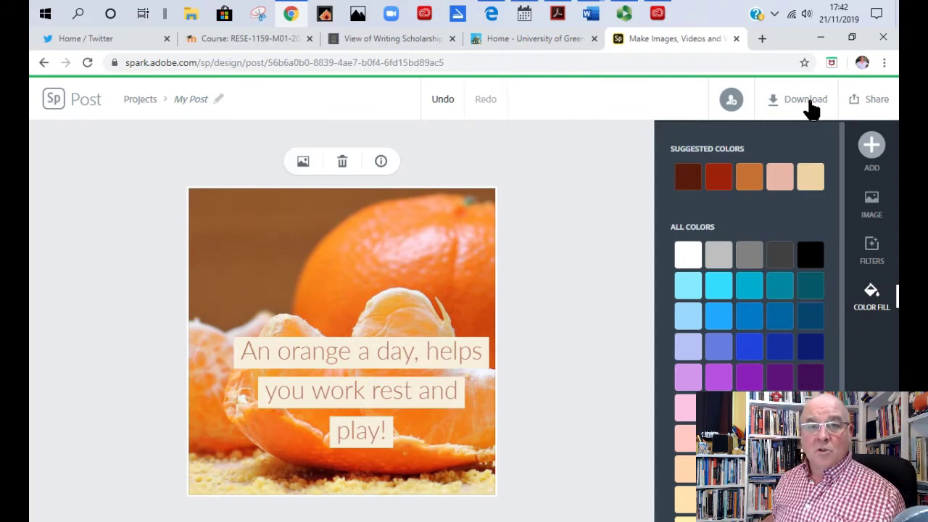
mouse_move(805, 116)
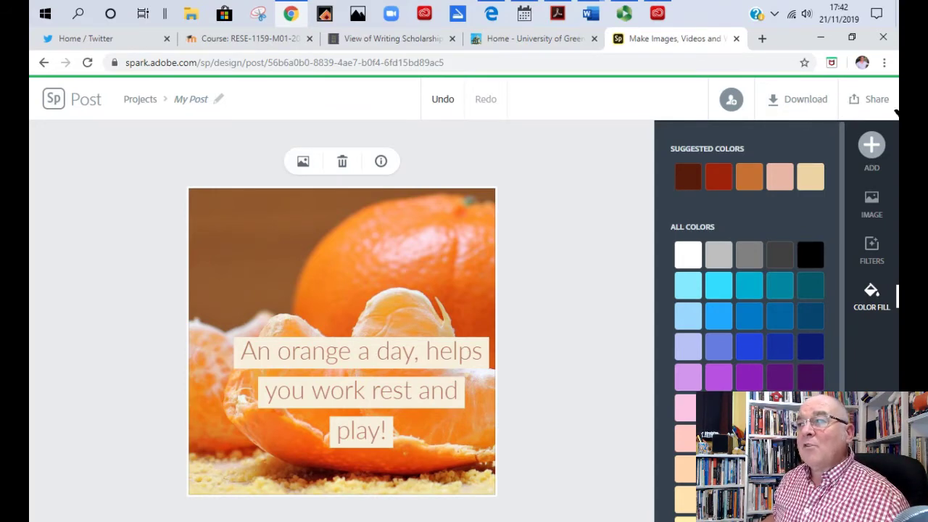
Publish the post from Share and generate its shareable link
click(730, 99)
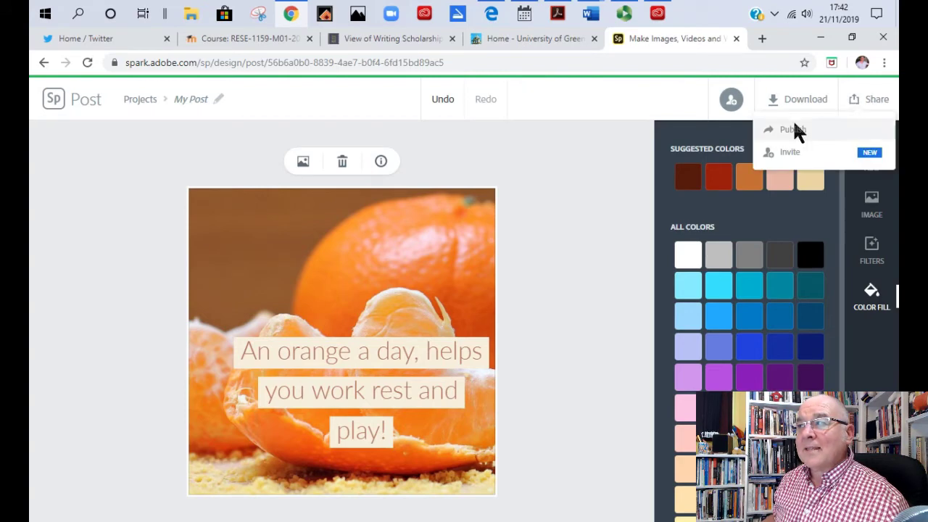
click(792, 129)
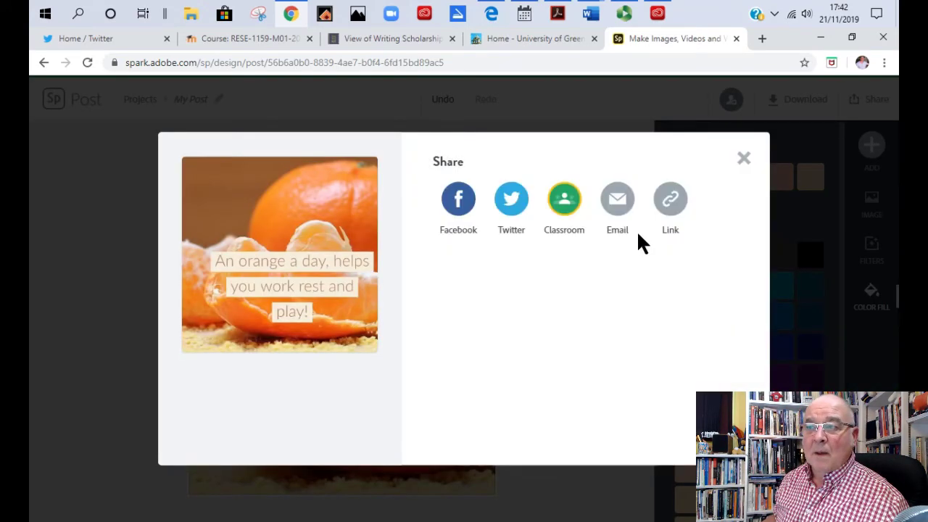
mouse_move(549, 252)
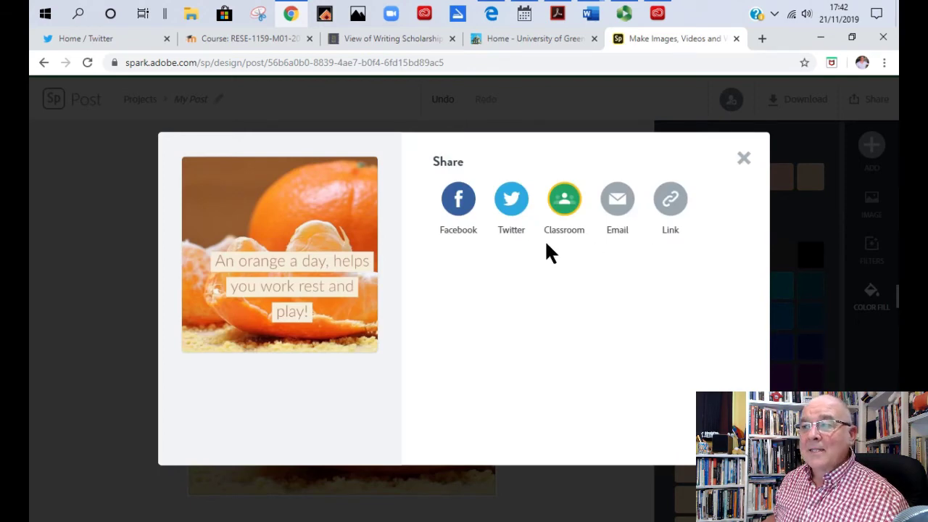
mouse_move(670, 199)
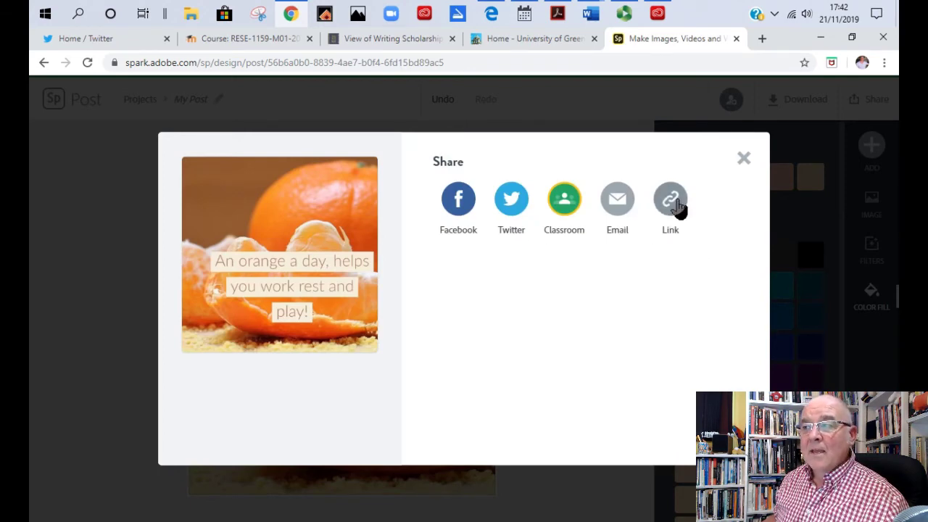
click(670, 199)
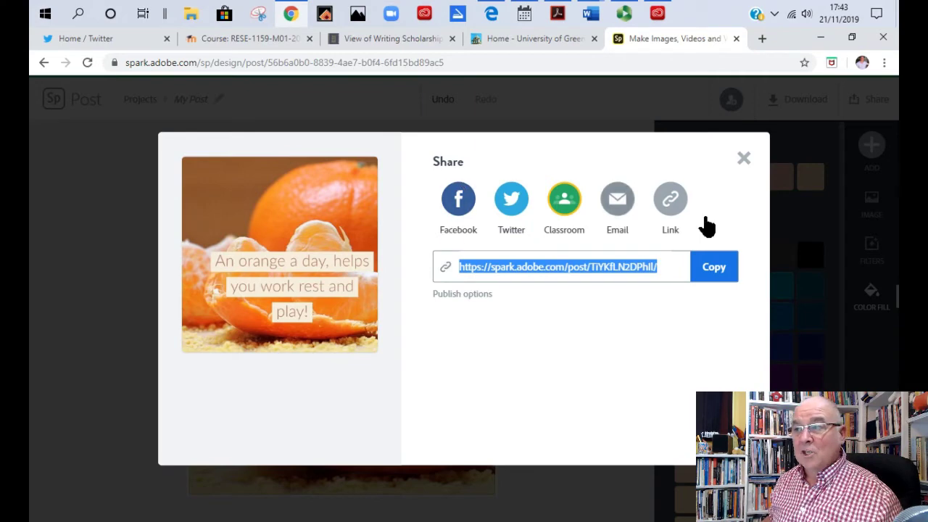
mouse_move(744, 158)
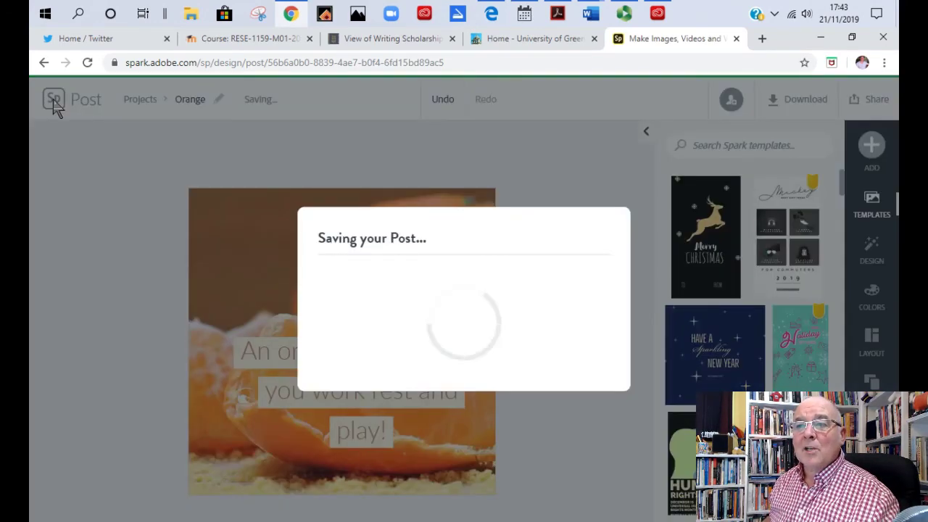
Return to the Projects page via the Spark Post logo, saving the post
click(54, 99)
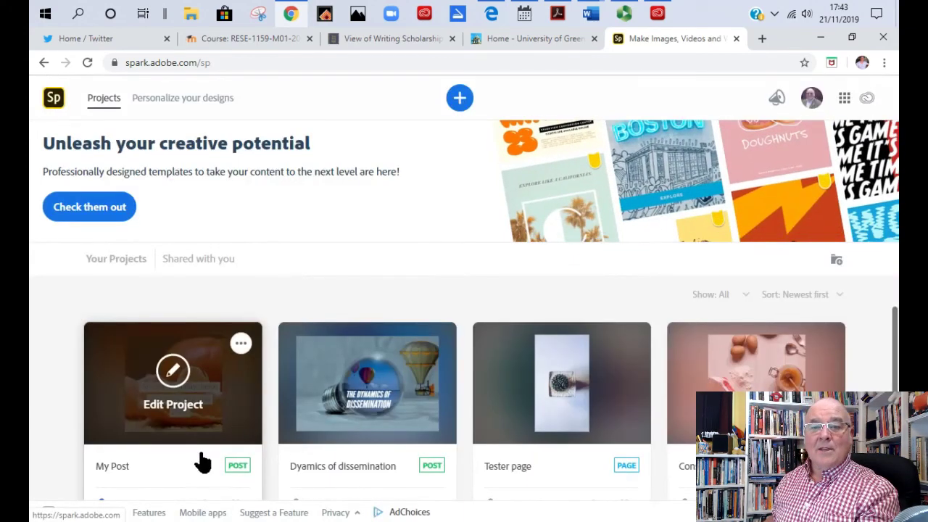